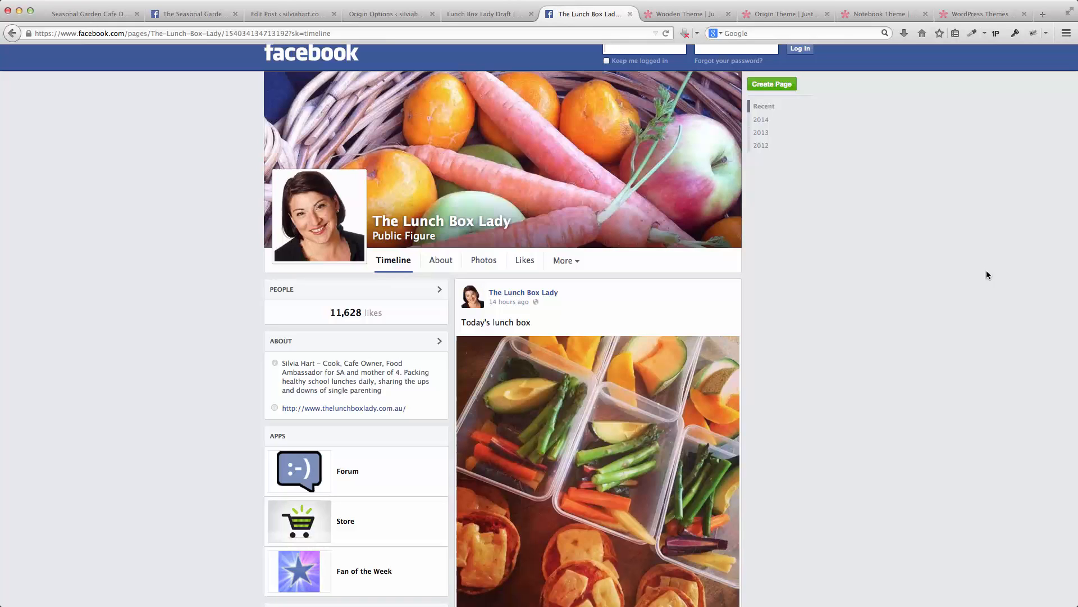
{"action": "mouse_move", "coordinate": [547, 110]}
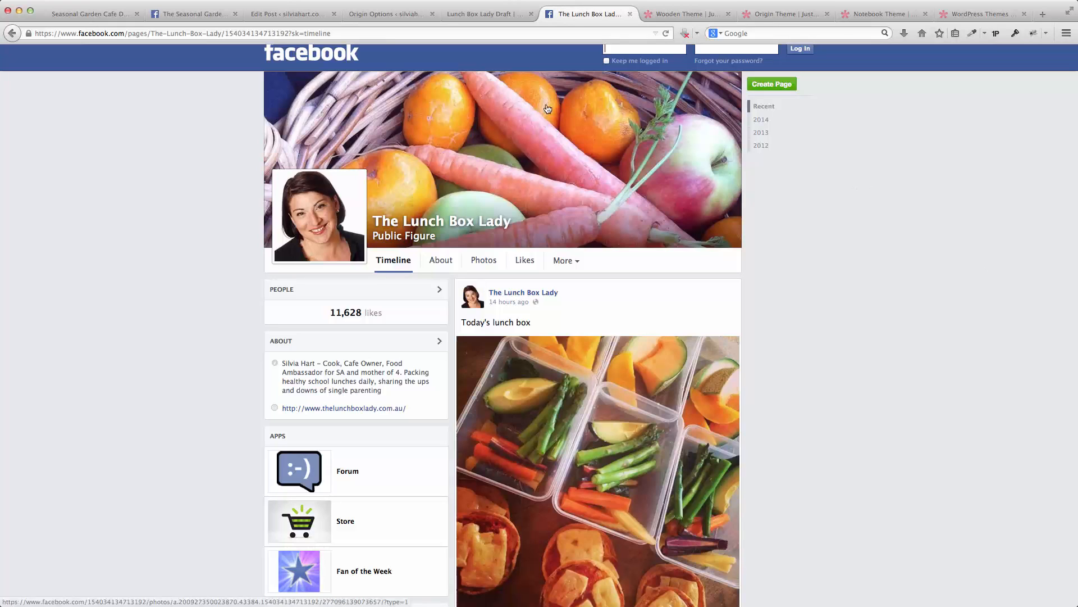
Step: Check the Seasonal Garden Cafe and Lunch Box Lady Facebook tabs, then browse the Elegant Themes homepage
{"action": "left_click", "coordinate": [195, 13]}
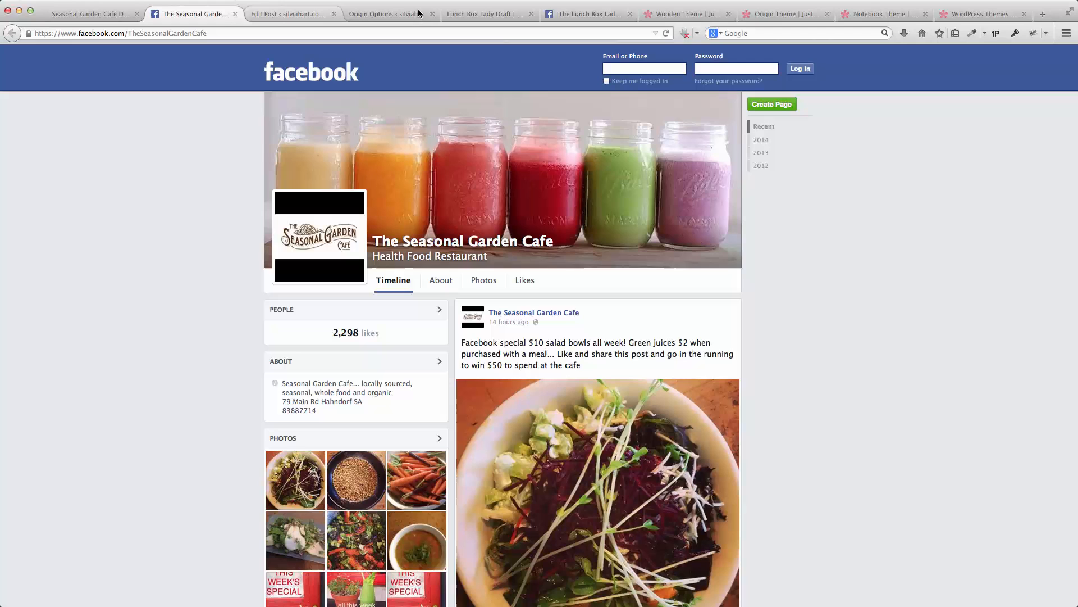
{"action": "mouse_move", "coordinate": [292, 14]}
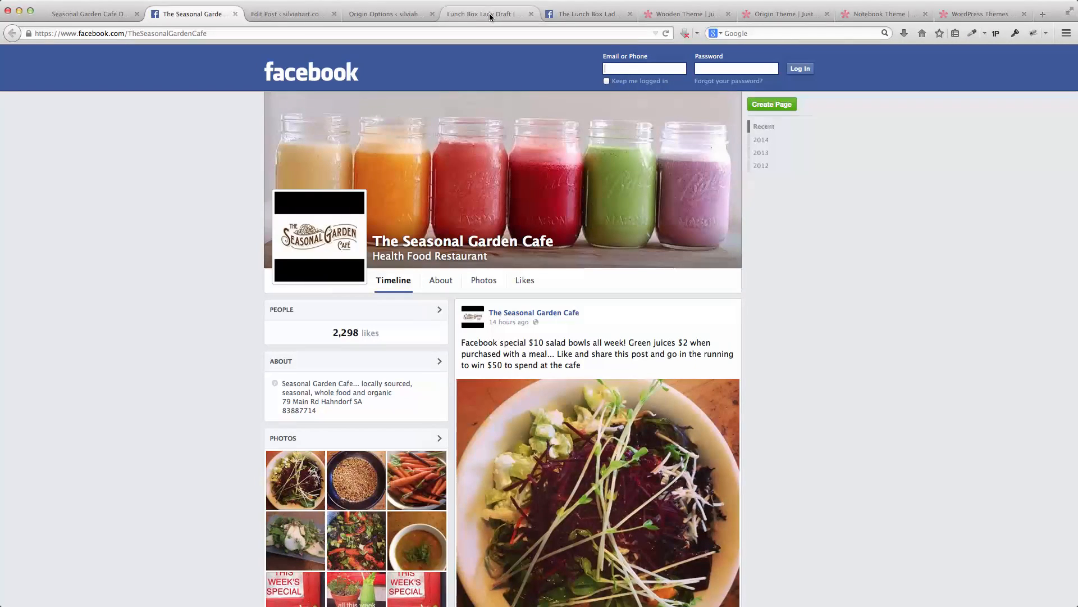
{"action": "left_click", "coordinate": [588, 13]}
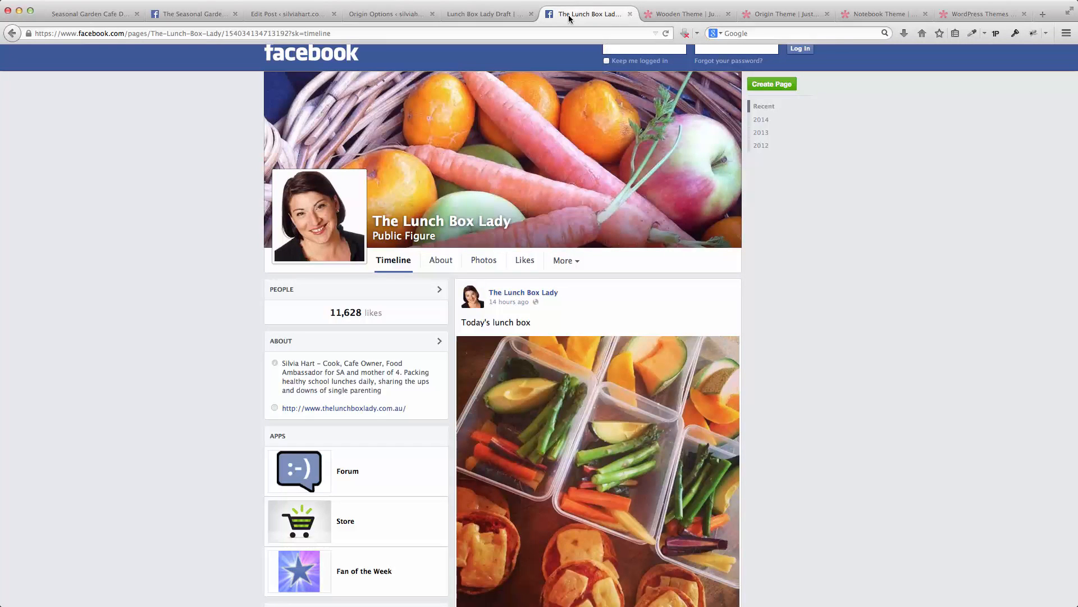
{"action": "mouse_move", "coordinate": [863, 214]}
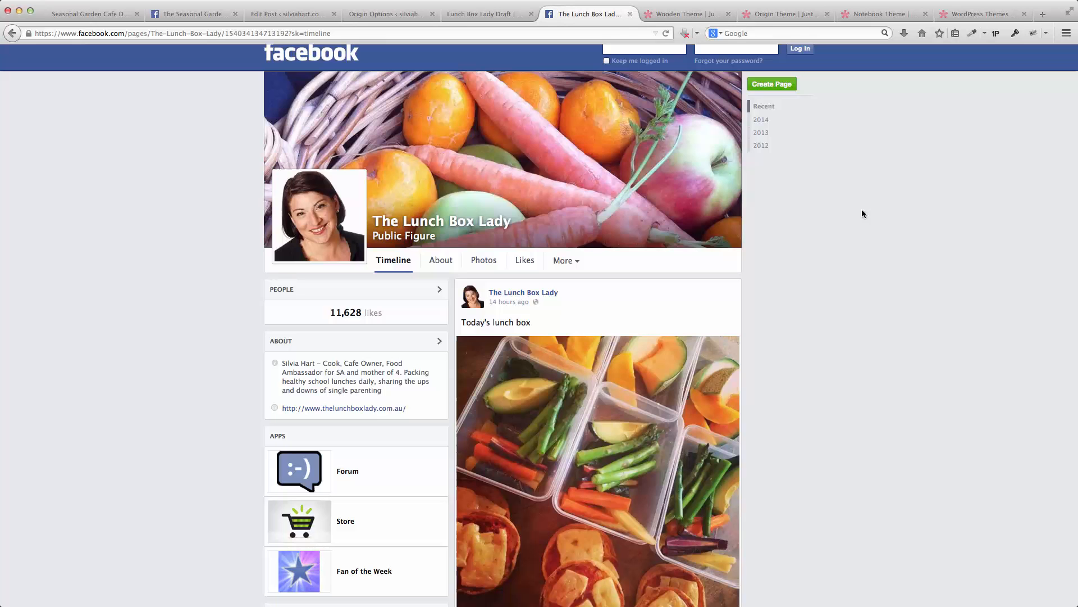
{"action": "mouse_move", "coordinate": [900, 87]}
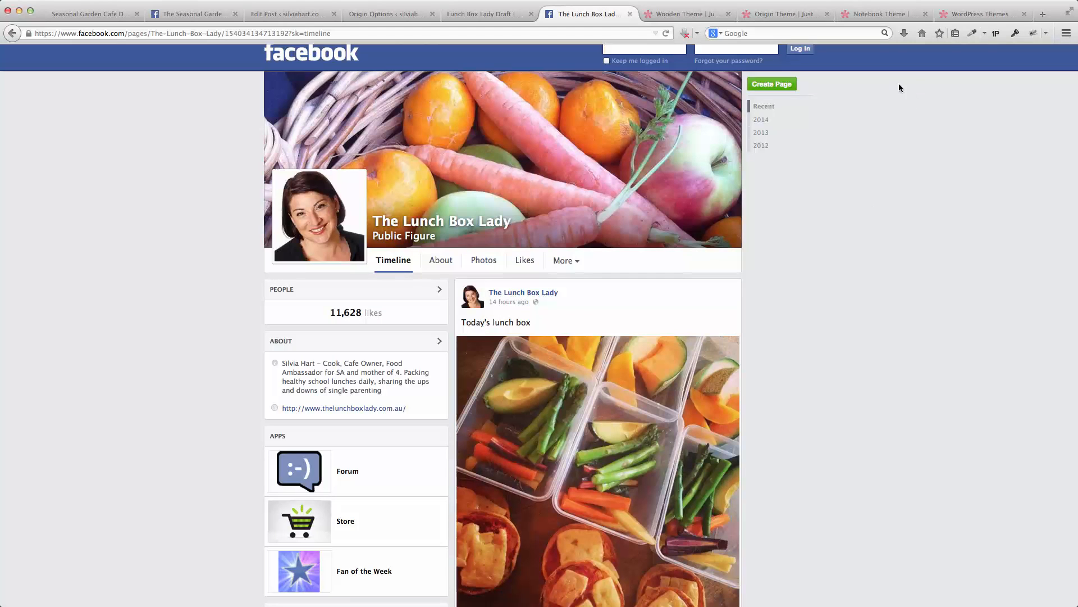
{"action": "left_click", "coordinate": [978, 13]}
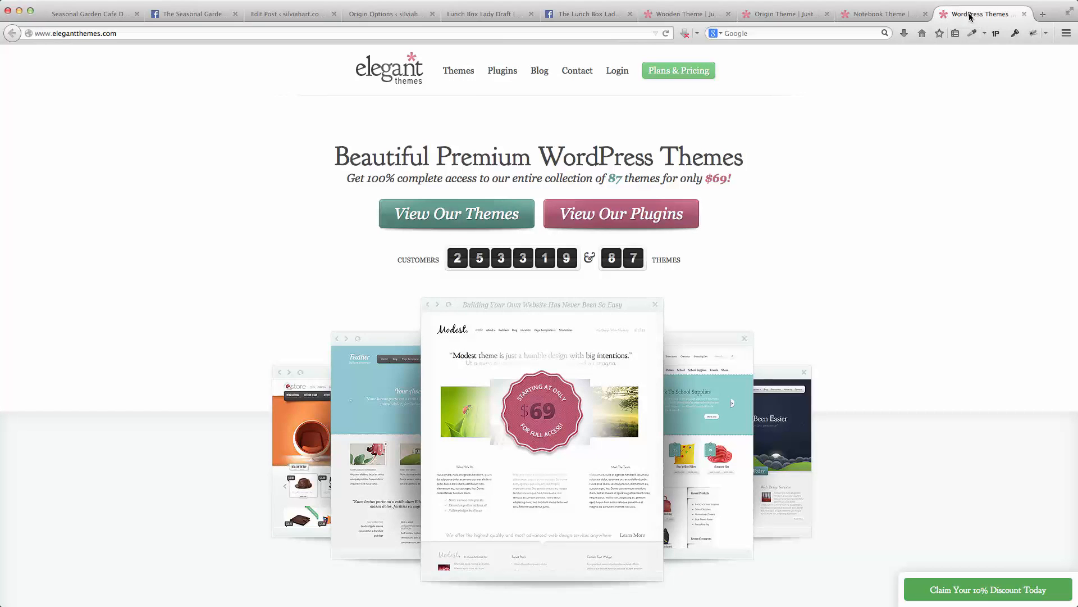
{"action": "mouse_move", "coordinate": [923, 152]}
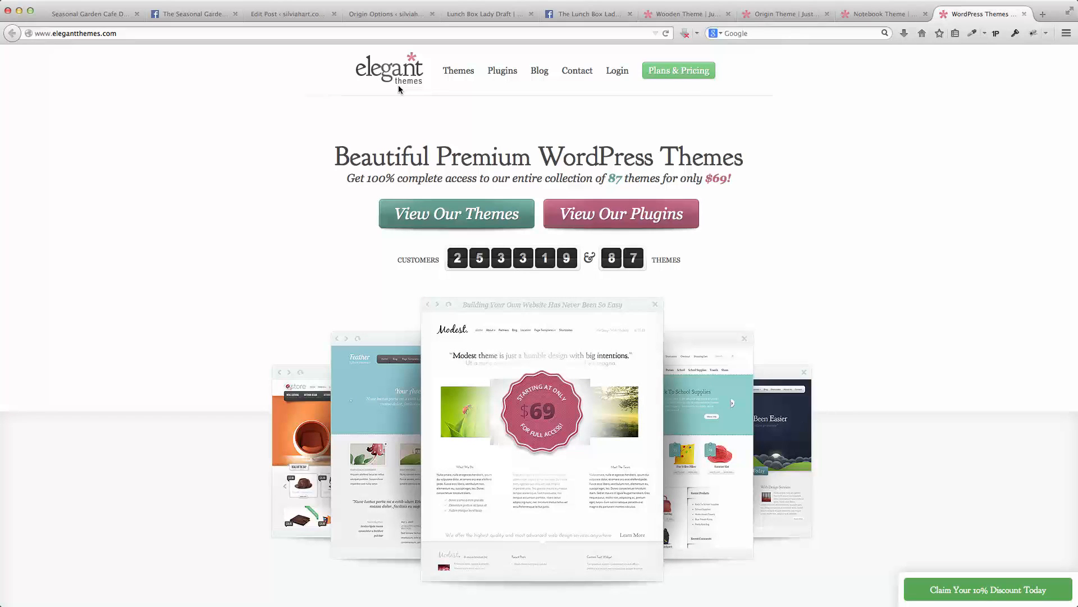
{"action": "mouse_move", "coordinate": [422, 98]}
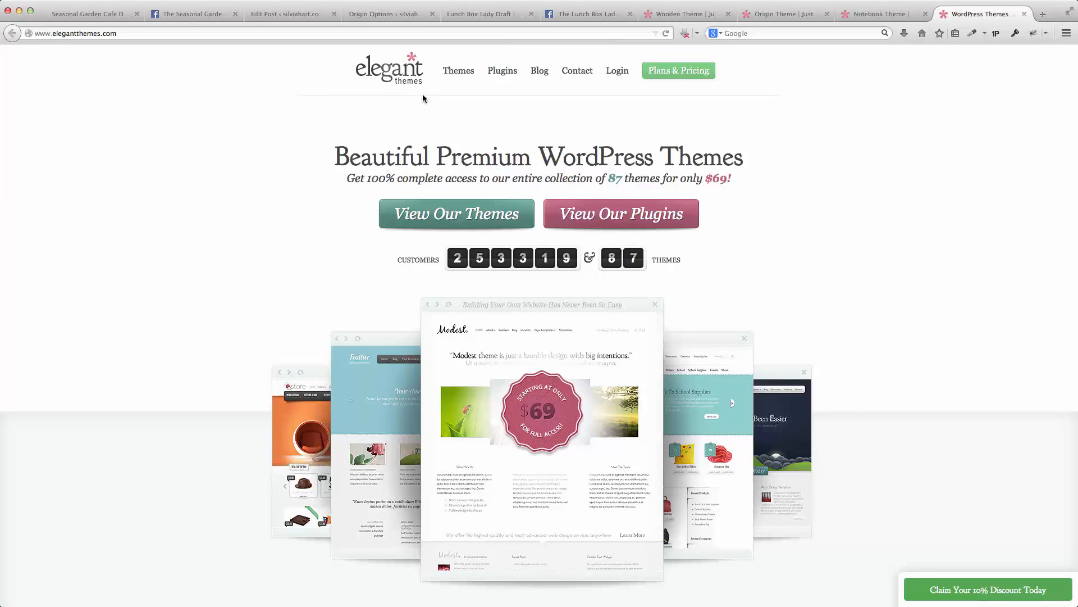
{"action": "mouse_move", "coordinate": [821, 149]}
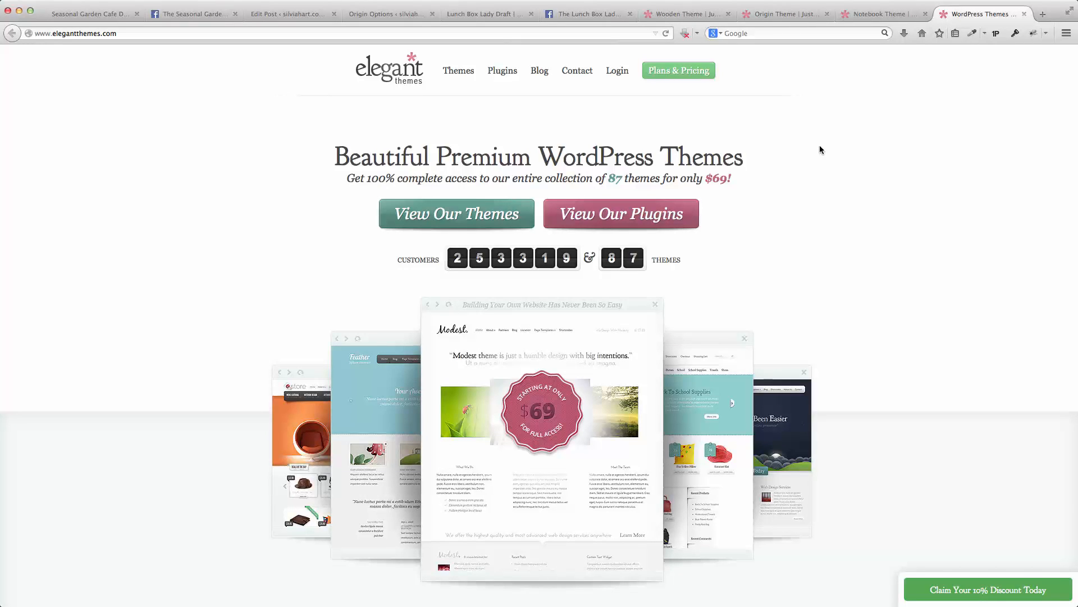
{"action": "mouse_move", "coordinate": [741, 321]}
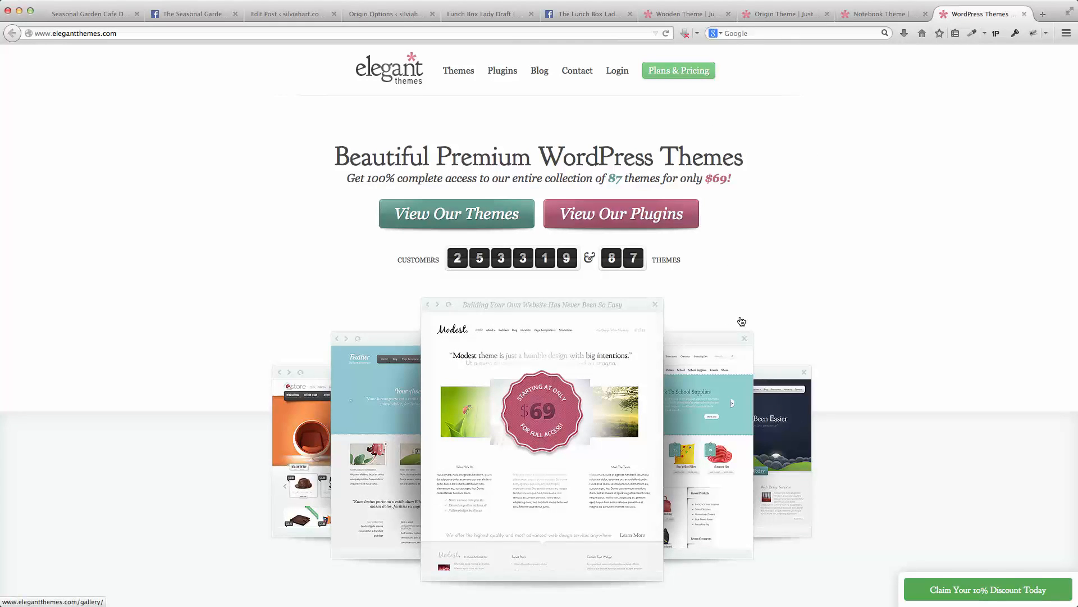
{"action": "mouse_move", "coordinate": [887, 313]}
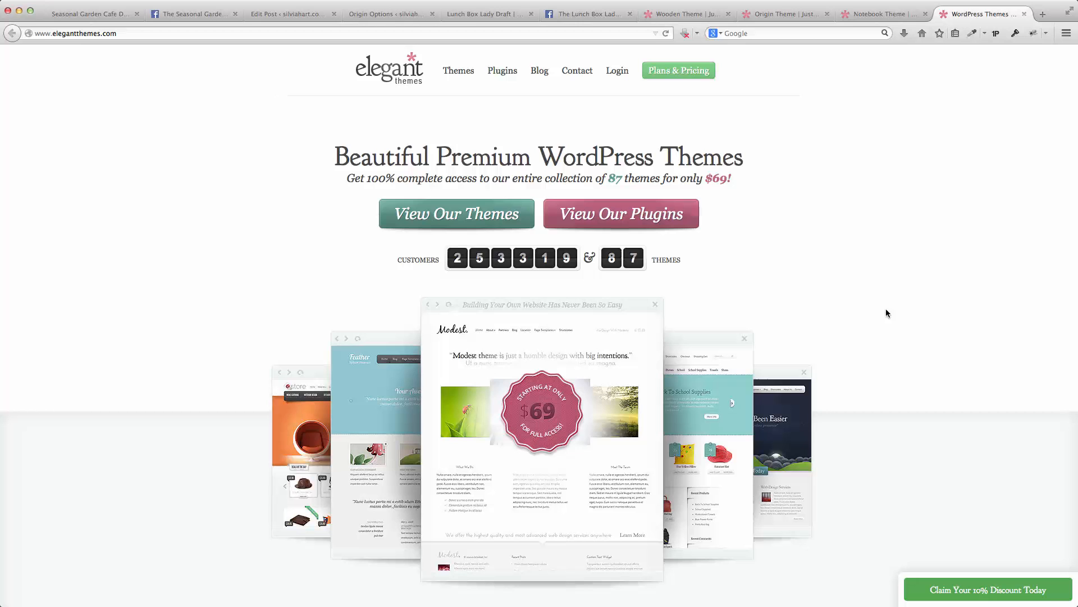
{"action": "mouse_move", "coordinate": [922, 339]}
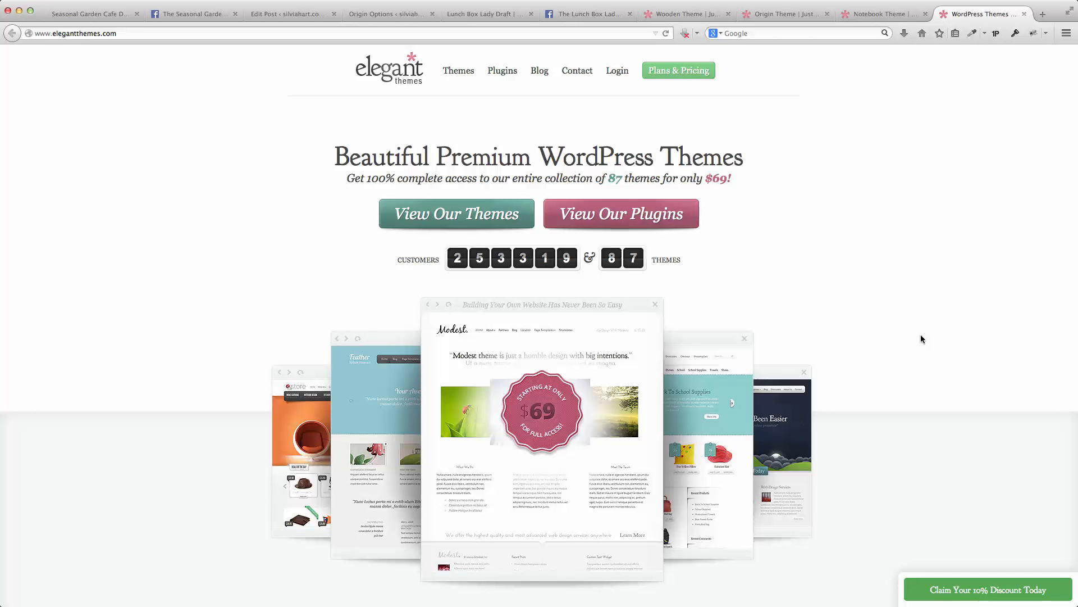
{"action": "scroll", "scroll_direction": "down", "scroll_amount": 3}
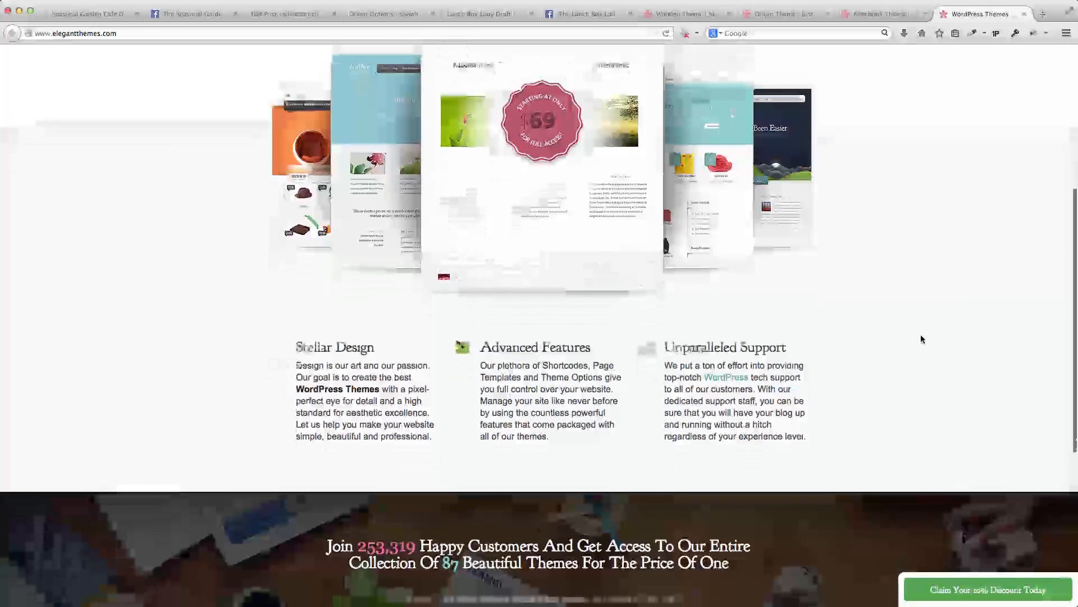
{"action": "scroll", "scroll_direction": "down", "scroll_amount": 3}
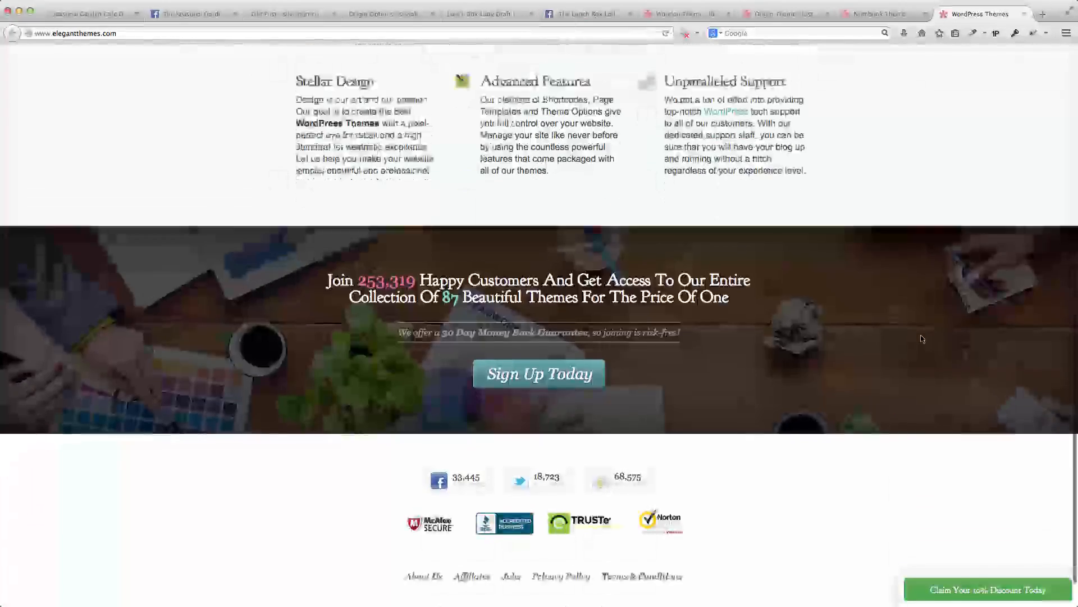
{"action": "scroll", "scroll_direction": "up", "scroll_amount": 3}
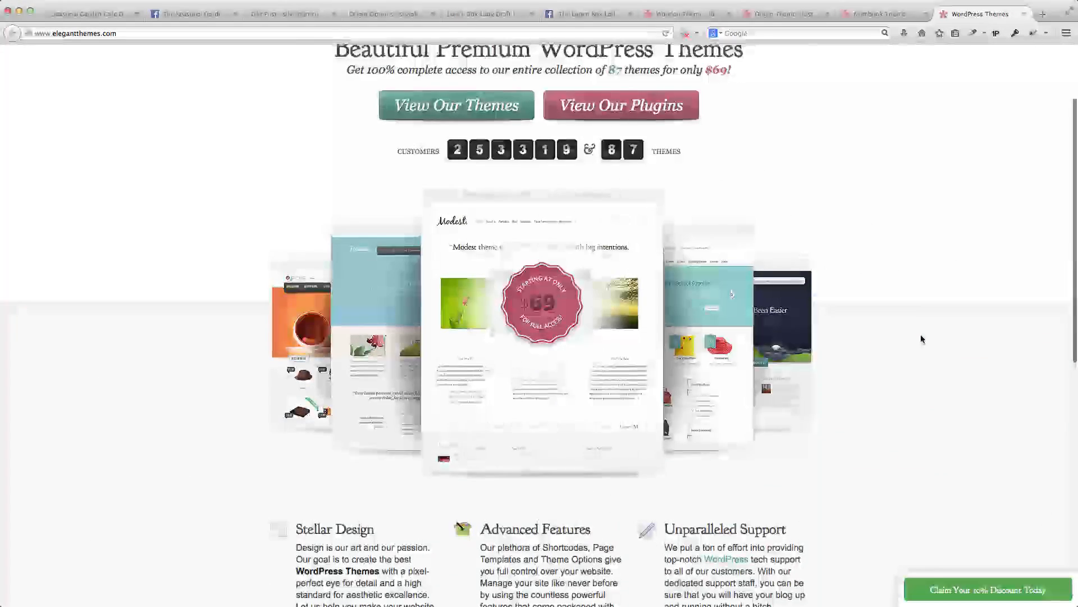
{"action": "scroll", "scroll_direction": "up", "scroll_amount": 3}
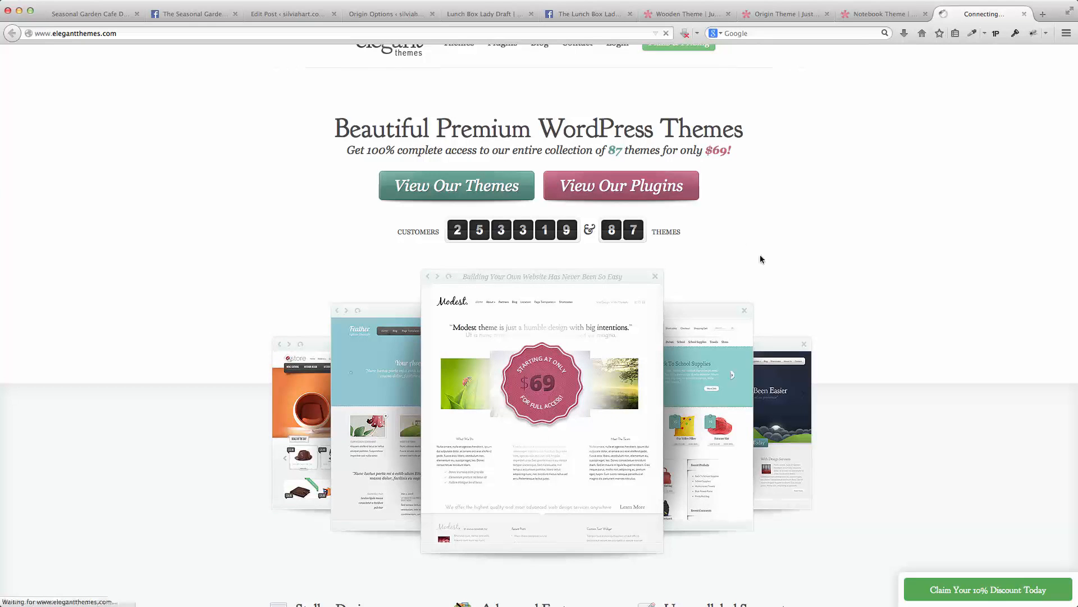
Step: Browse the WordPress Themes Gallery thumbnails such as Nexus, Vertex and Fable, then return to top
{"action": "left_click", "coordinate": [456, 185]}
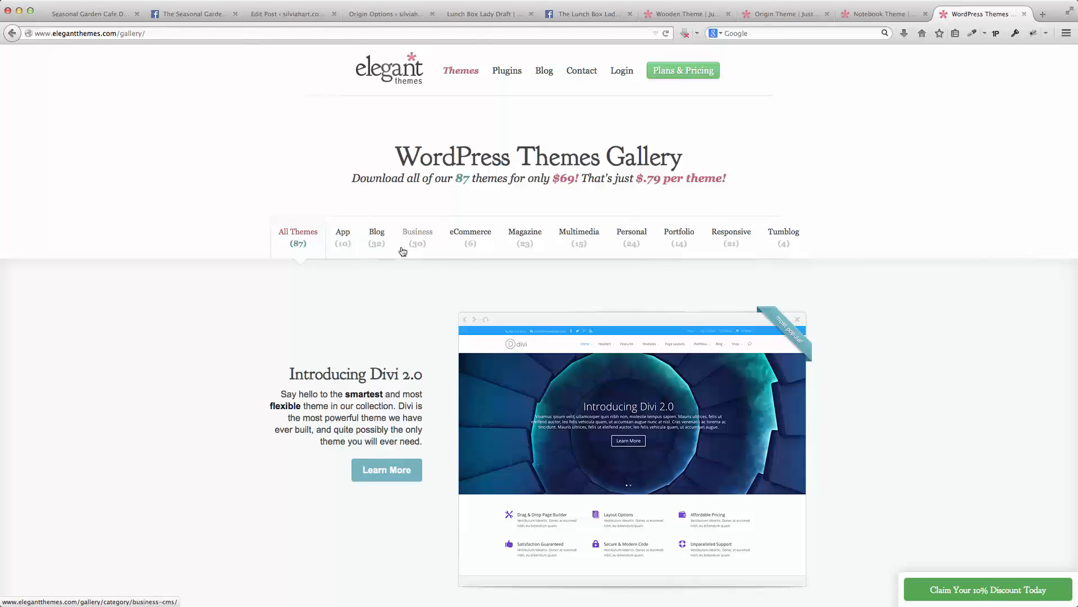
{"action": "mouse_move", "coordinate": [836, 259]}
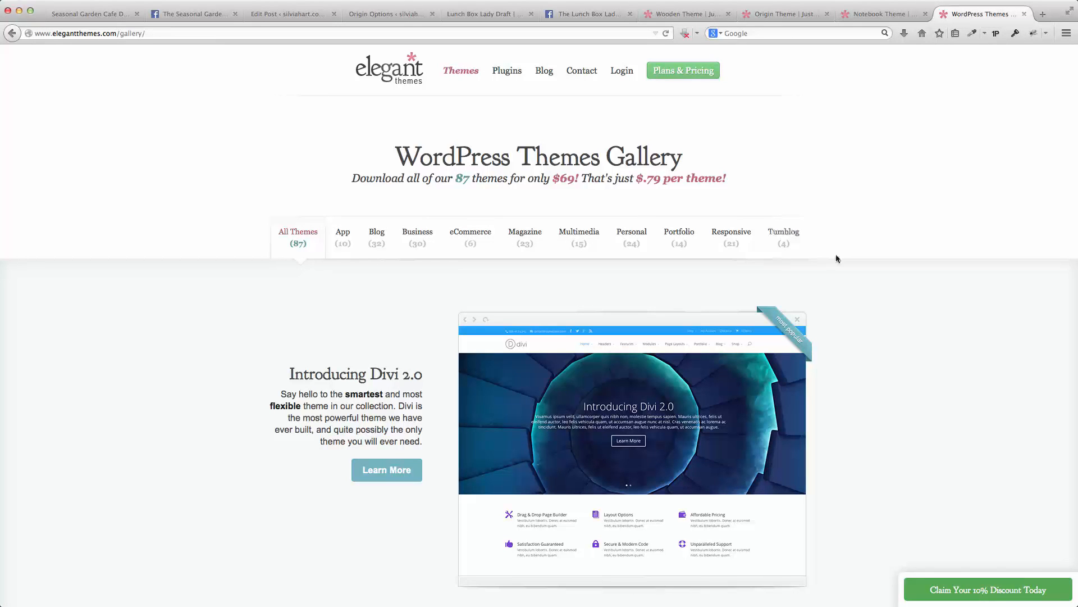
{"action": "scroll", "scroll_direction": "down", "scroll_amount": 3}
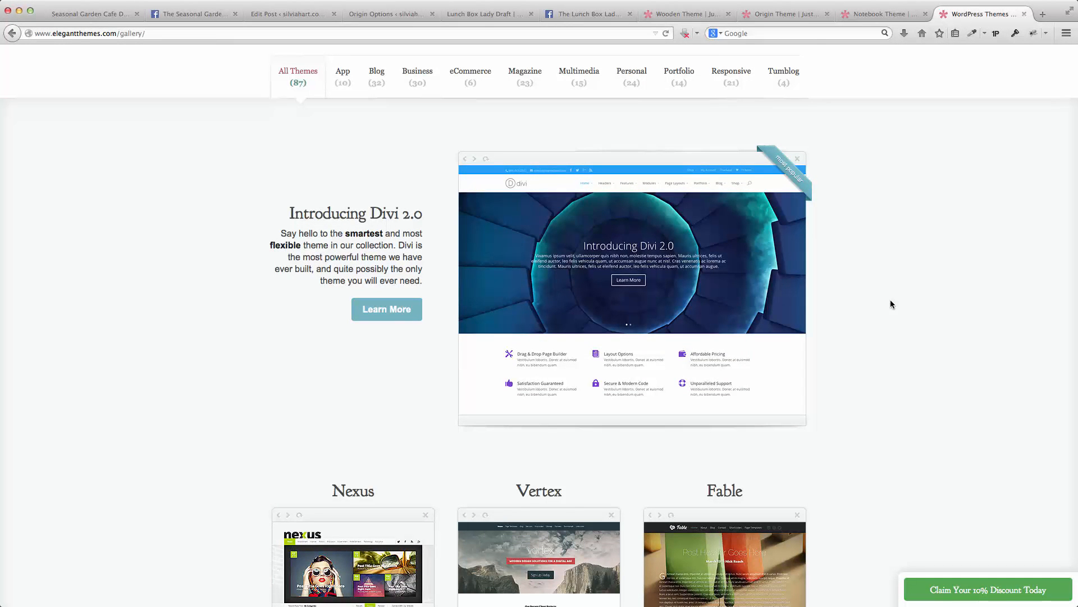
{"action": "scroll", "scroll_direction": "down", "scroll_amount": 3}
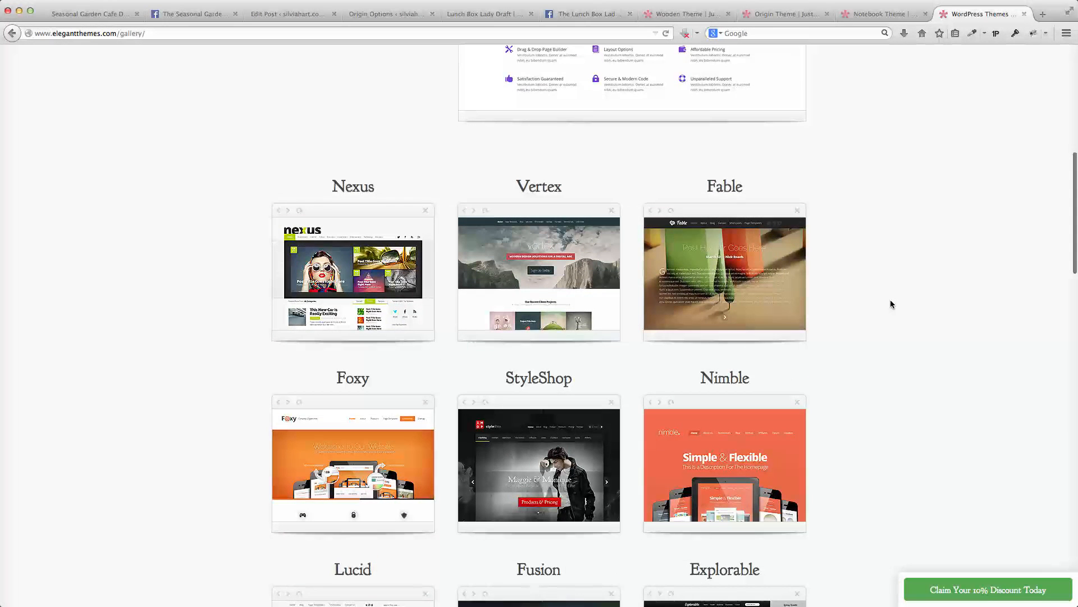
{"action": "scroll", "scroll_direction": "down", "scroll_amount": 3}
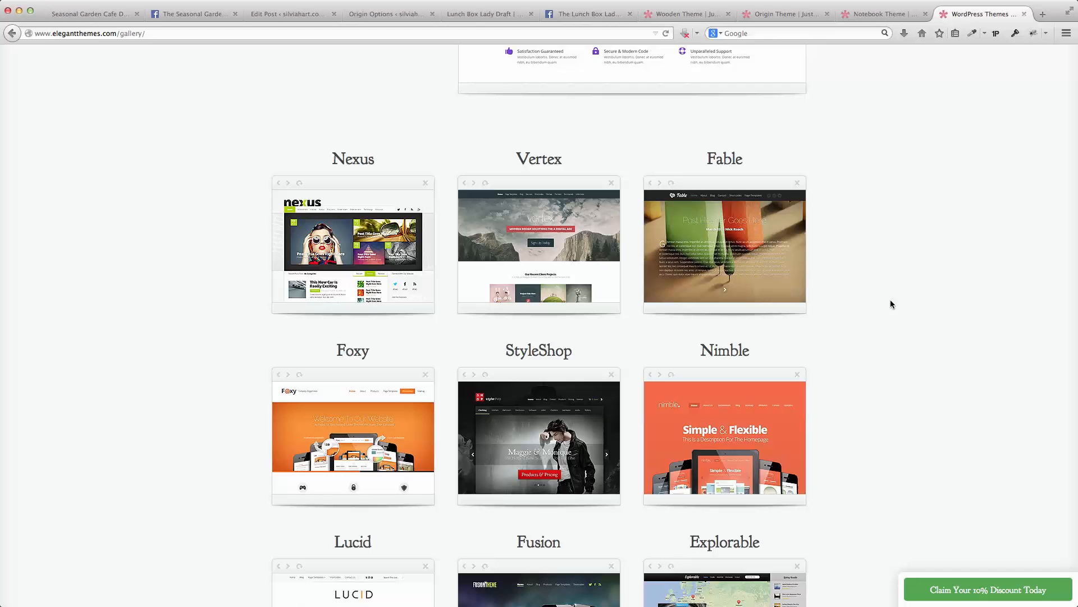
{"action": "scroll", "scroll_direction": "down", "scroll_amount": 3}
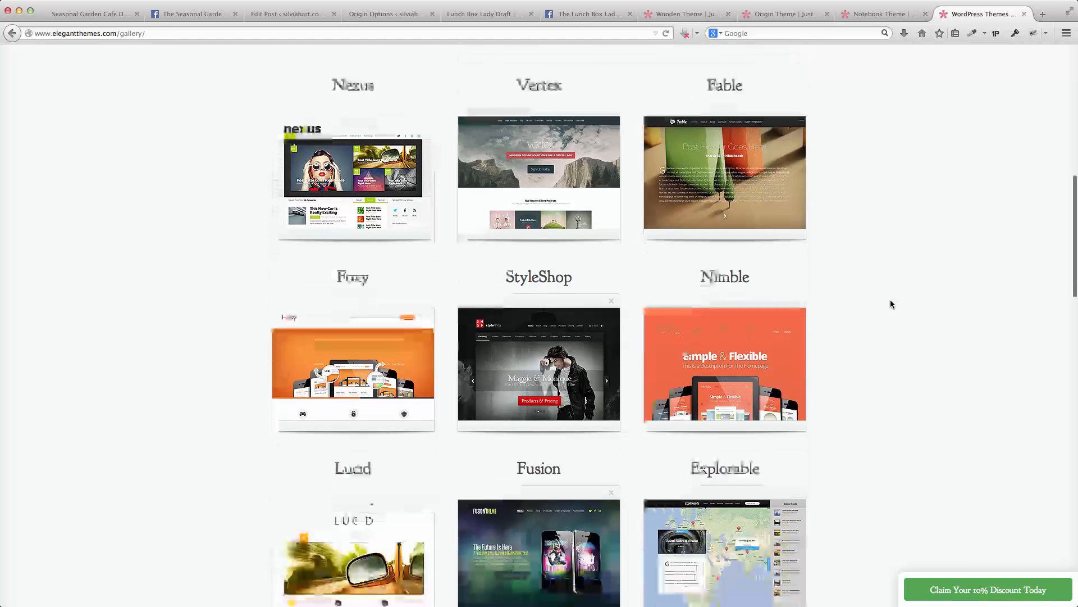
{"action": "scroll", "scroll_direction": "up", "scroll_amount": 3}
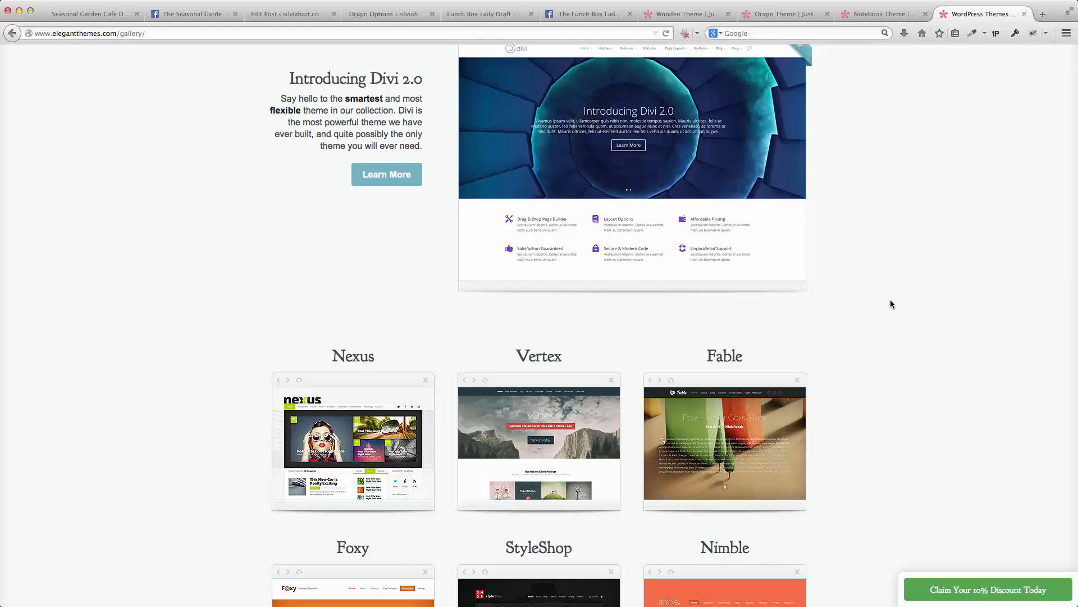
{"action": "scroll", "scroll_direction": "up", "scroll_amount": 3}
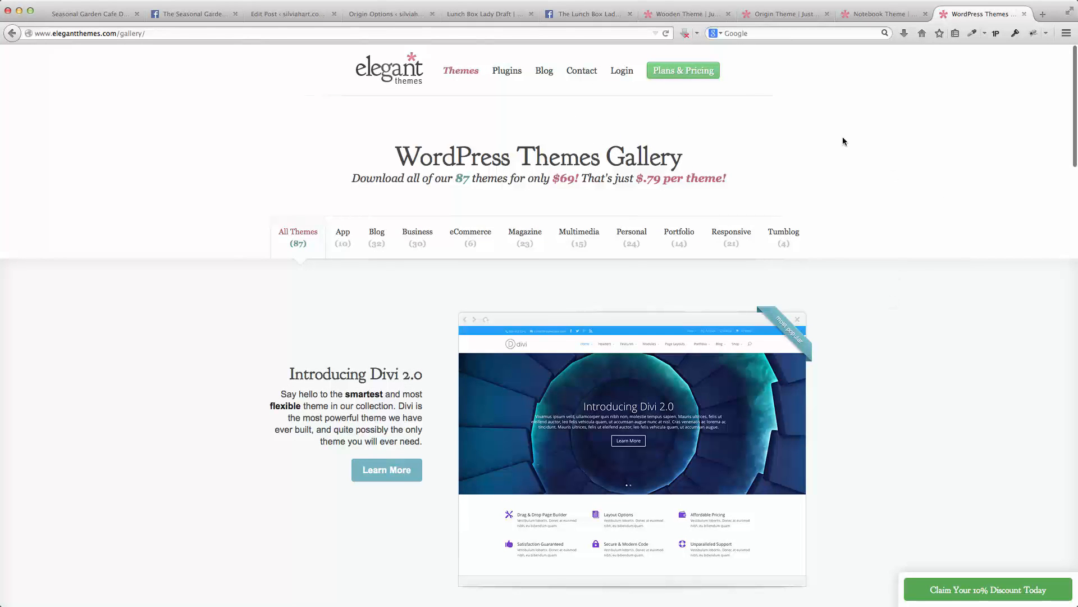
{"action": "mouse_move", "coordinate": [762, 156]}
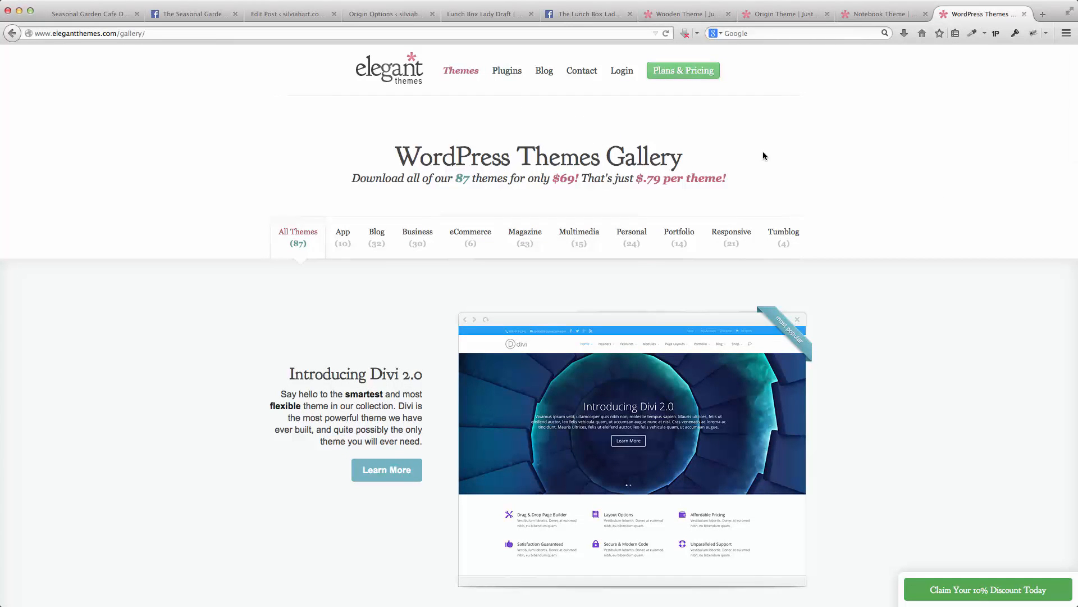
{"action": "mouse_move", "coordinate": [872, 184]}
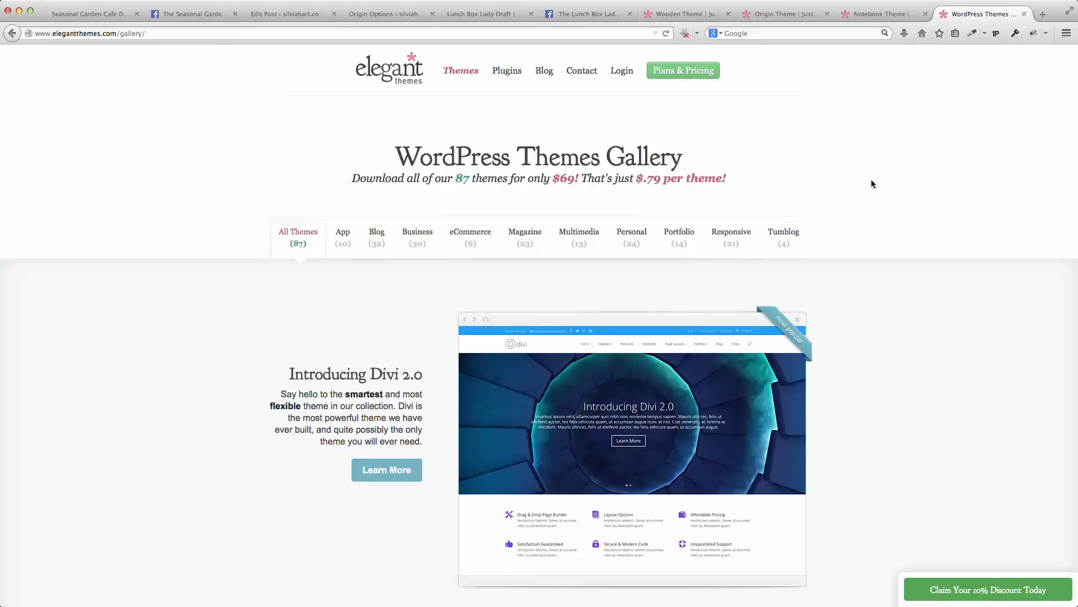